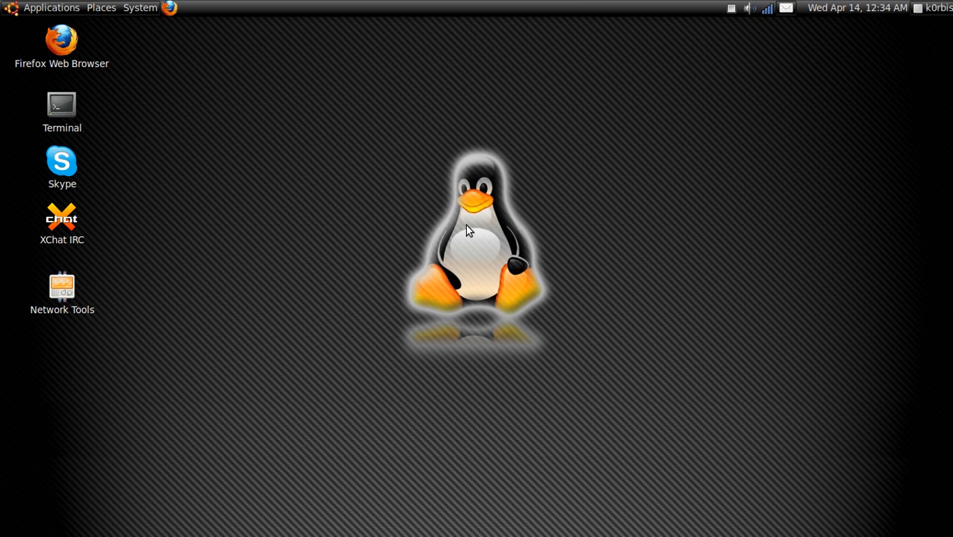
{"action": "mouse_move", "coordinate": [358, 194]}
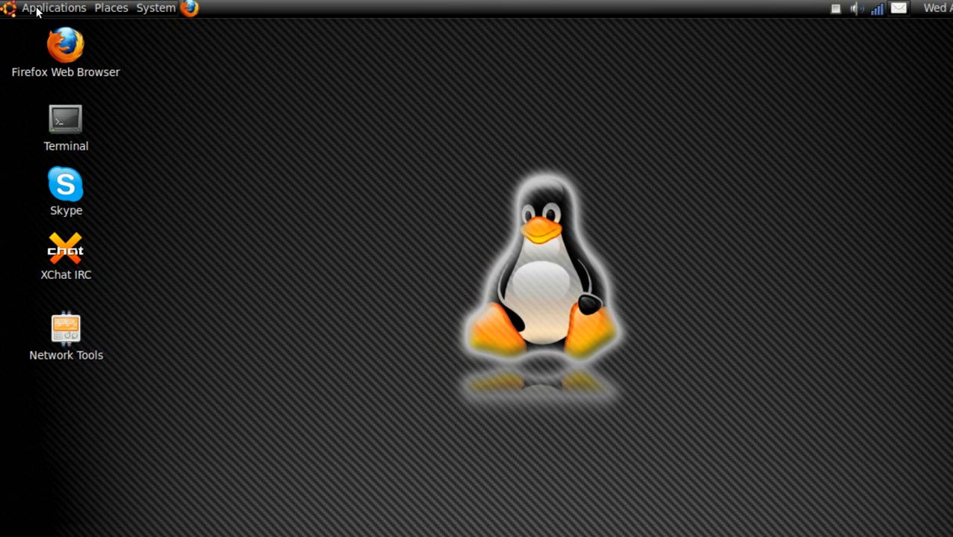
- Show the Graphics applications: FontForge, F-Spot, GIMP, OpenOffice.org Drawing and XSane
{"action": "left_click", "coordinate": [54, 7]}
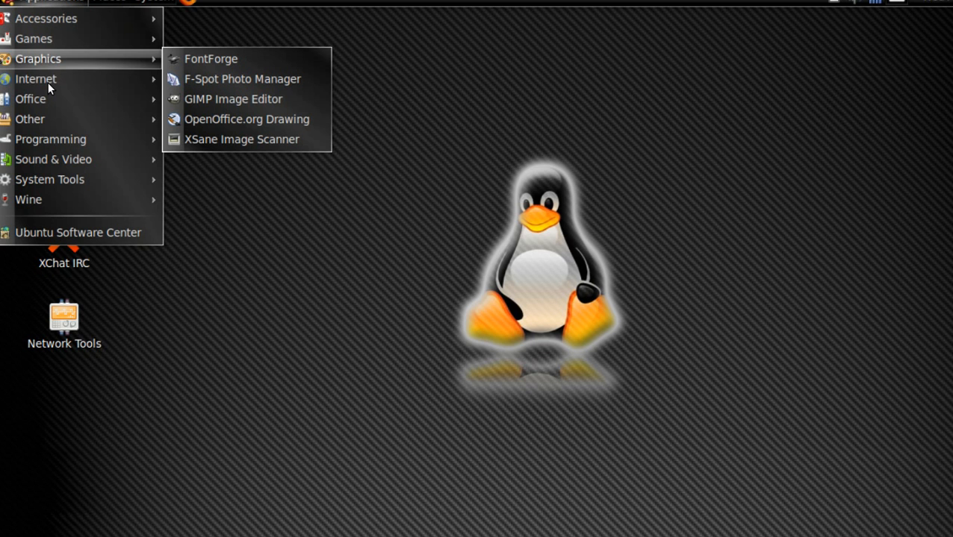
{"action": "mouse_move", "coordinate": [36, 80]}
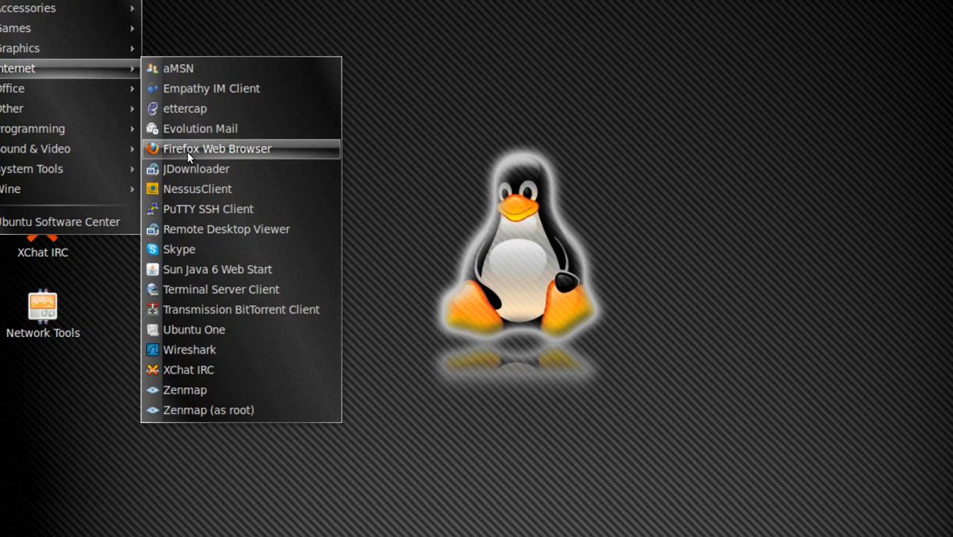
{"action": "mouse_move", "coordinate": [217, 149]}
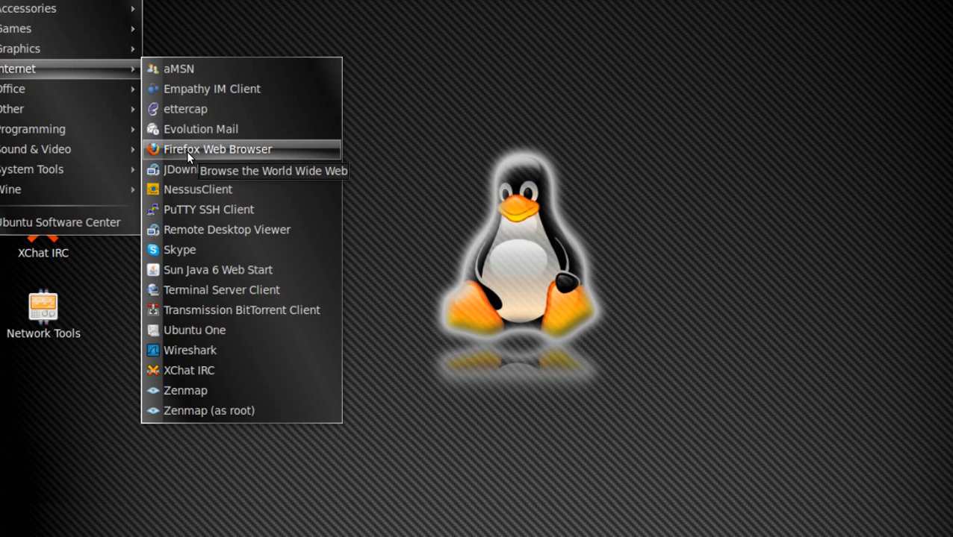
{"action": "mouse_move", "coordinate": [188, 151]}
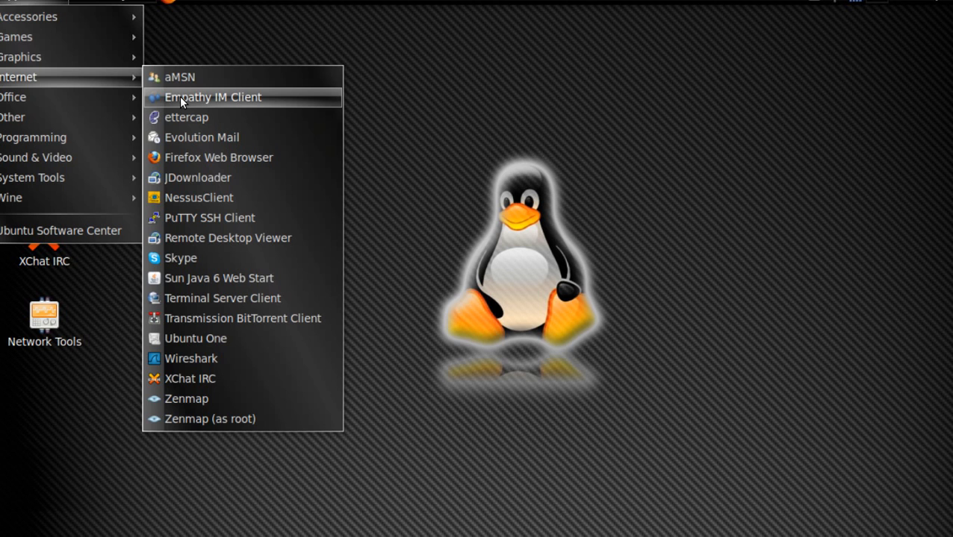
{"action": "mouse_move", "coordinate": [213, 97]}
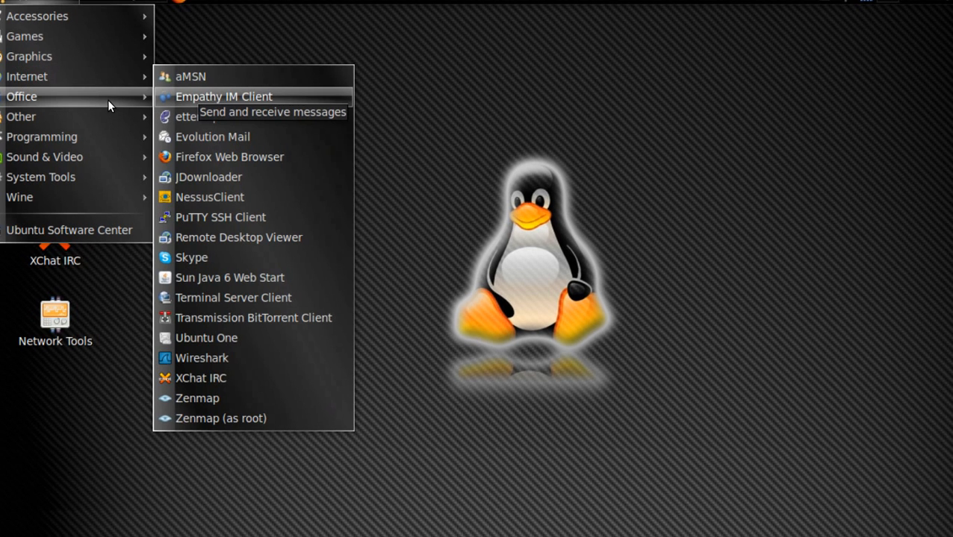
{"action": "mouse_move", "coordinate": [98, 101]}
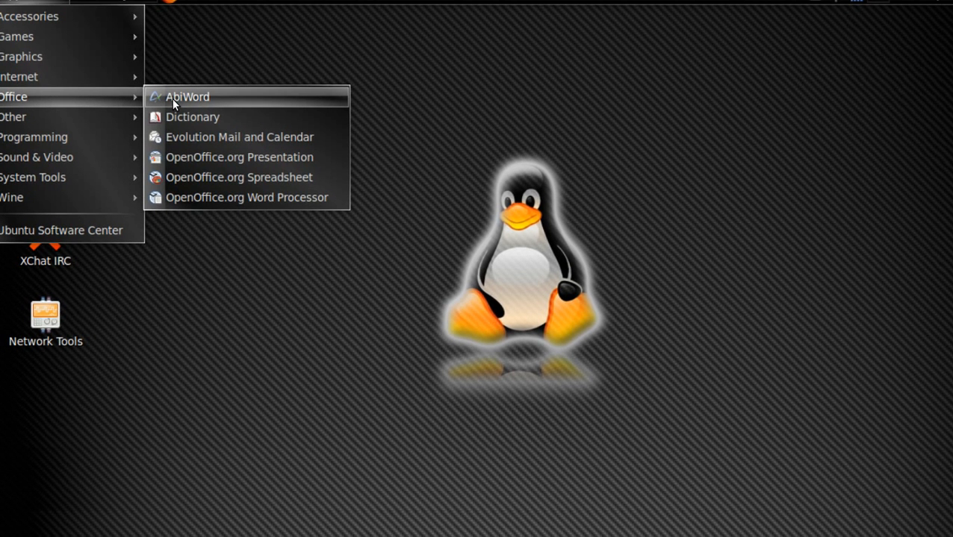
{"action": "mouse_move", "coordinate": [187, 97]}
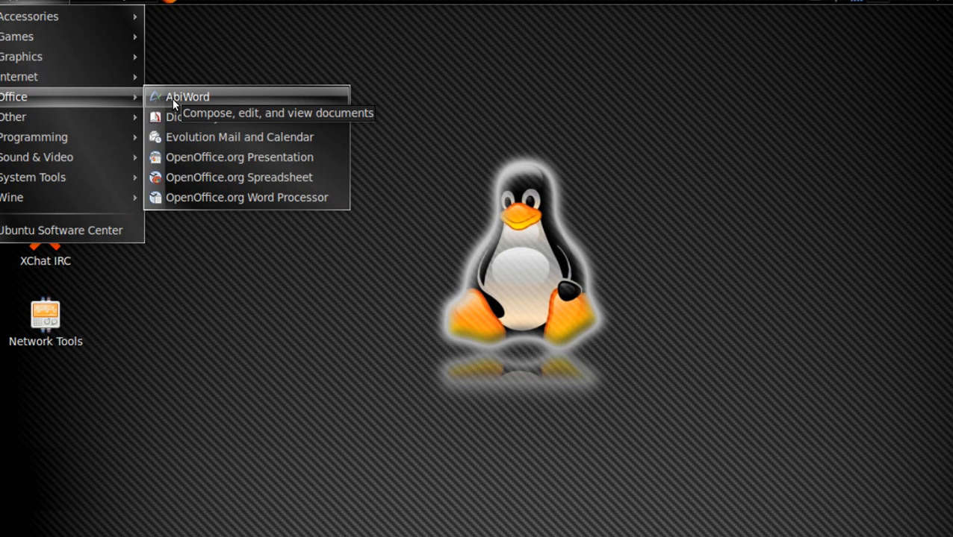
{"action": "mouse_move", "coordinate": [110, 88]}
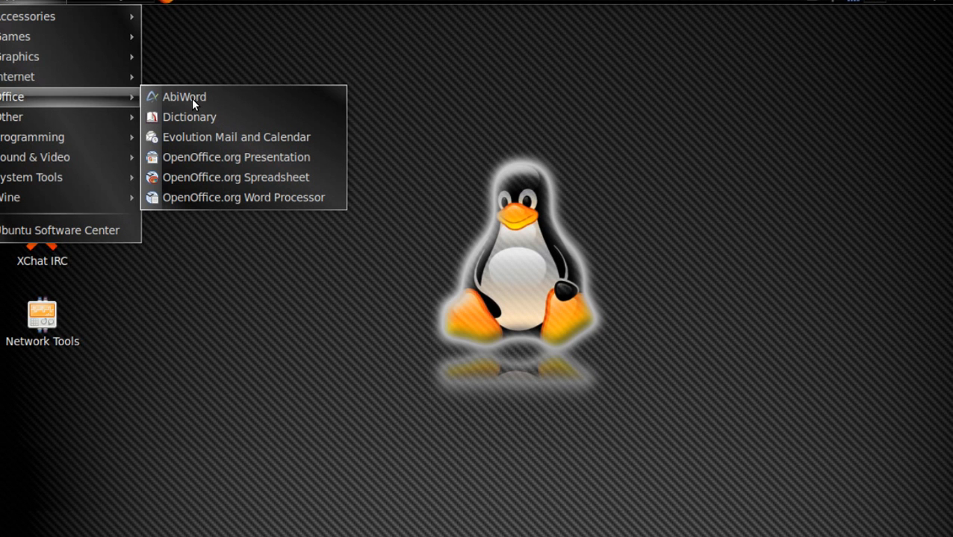
{"action": "mouse_move", "coordinate": [183, 96]}
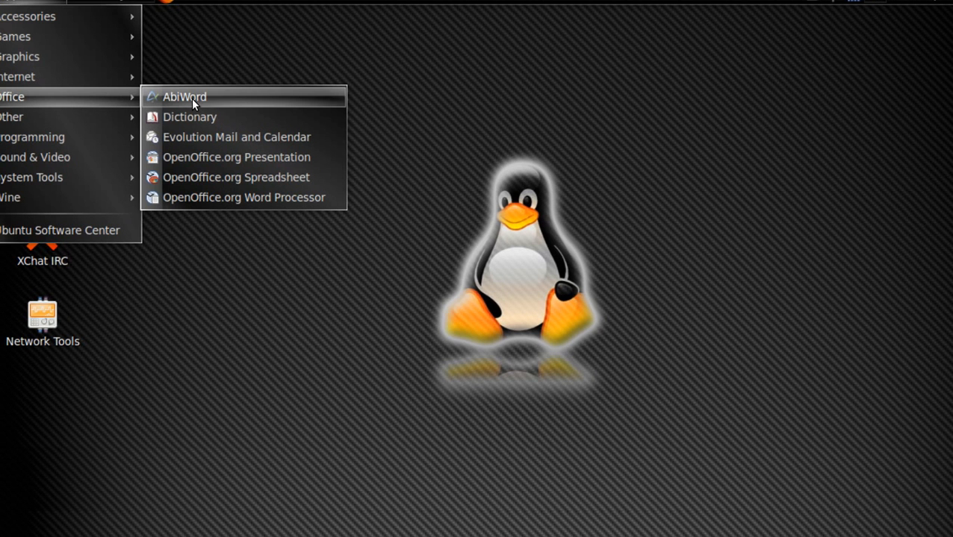
{"action": "mouse_move", "coordinate": [184, 97]}
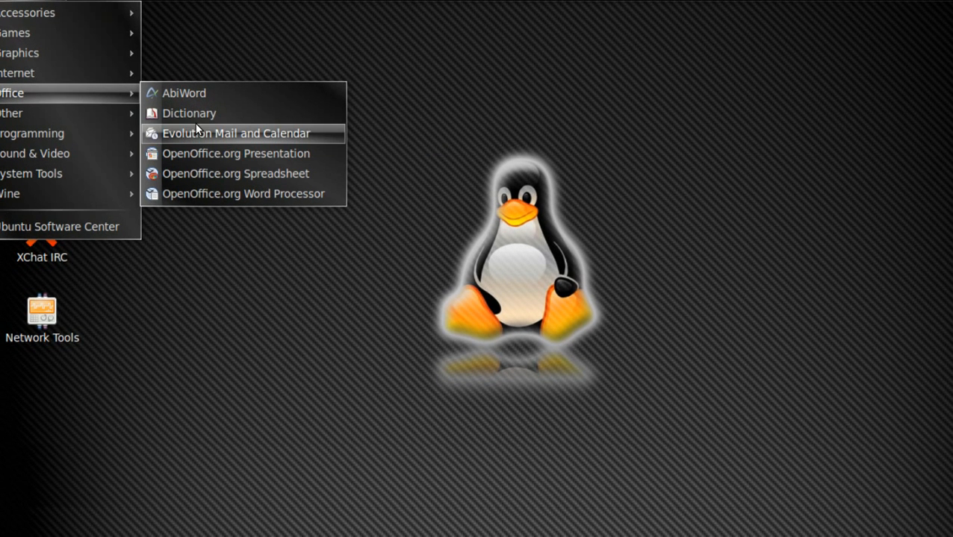
{"action": "mouse_move", "coordinate": [200, 98]}
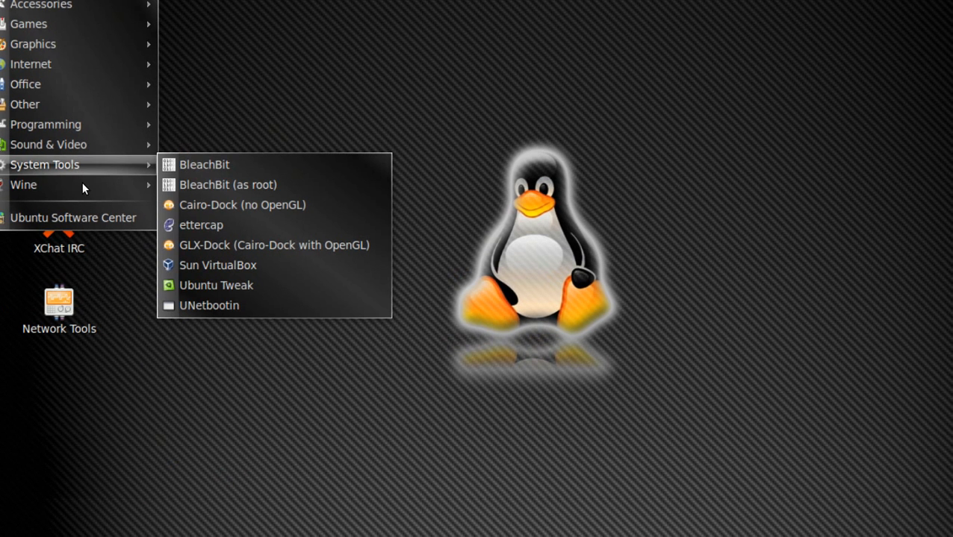
{"action": "mouse_move", "coordinate": [82, 186]}
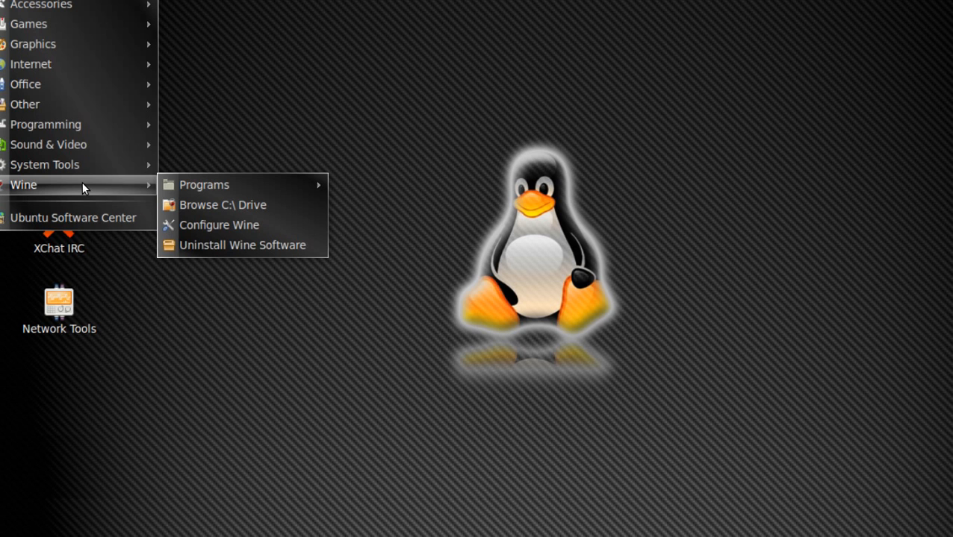
{"action": "mouse_move", "coordinate": [101, 188]}
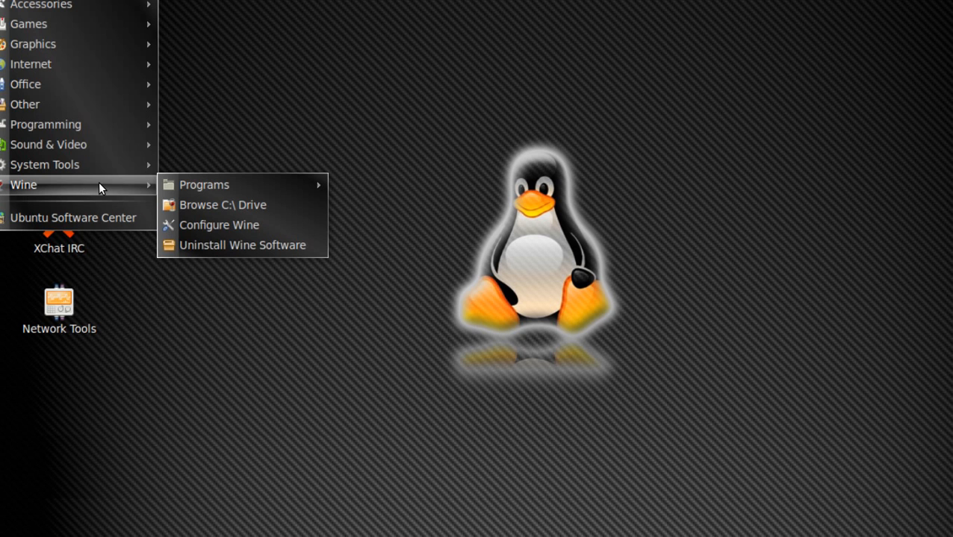
- Show Wine's Programs folder: Accessories, Diablo II, DVD Shrink, Perfect World Entertainment, TeamViewer 5
{"action": "left_click", "coordinate": [204, 185]}
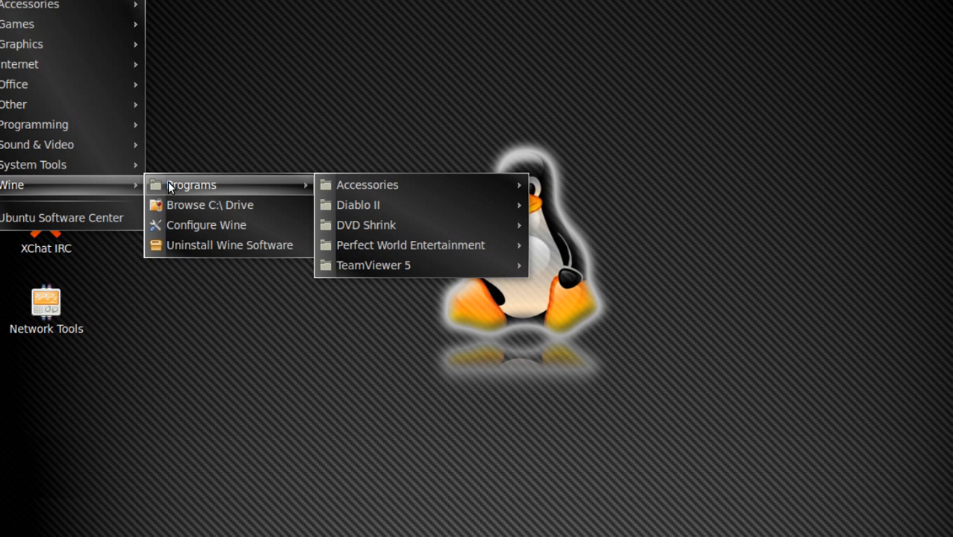
{"action": "mouse_move", "coordinate": [141, 190]}
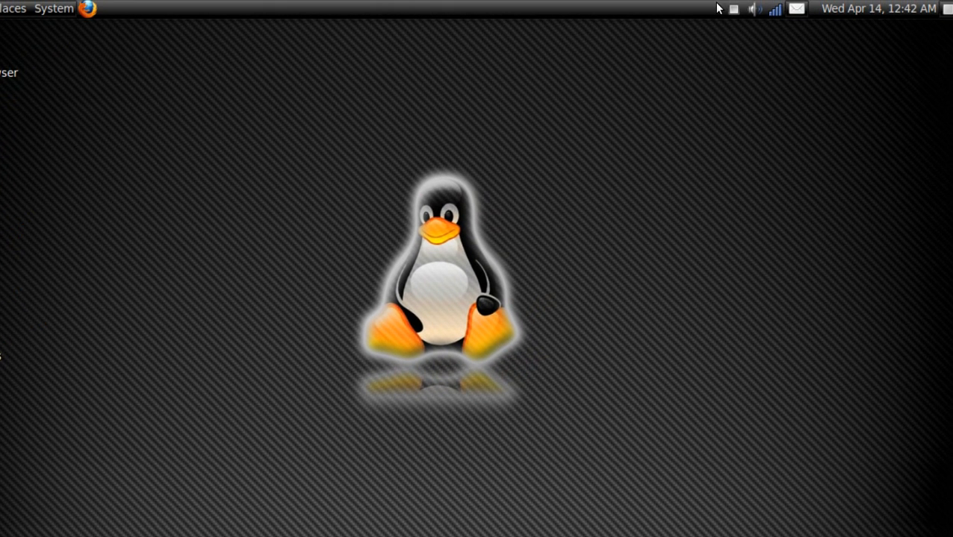
{"action": "mouse_move", "coordinate": [732, 15]}
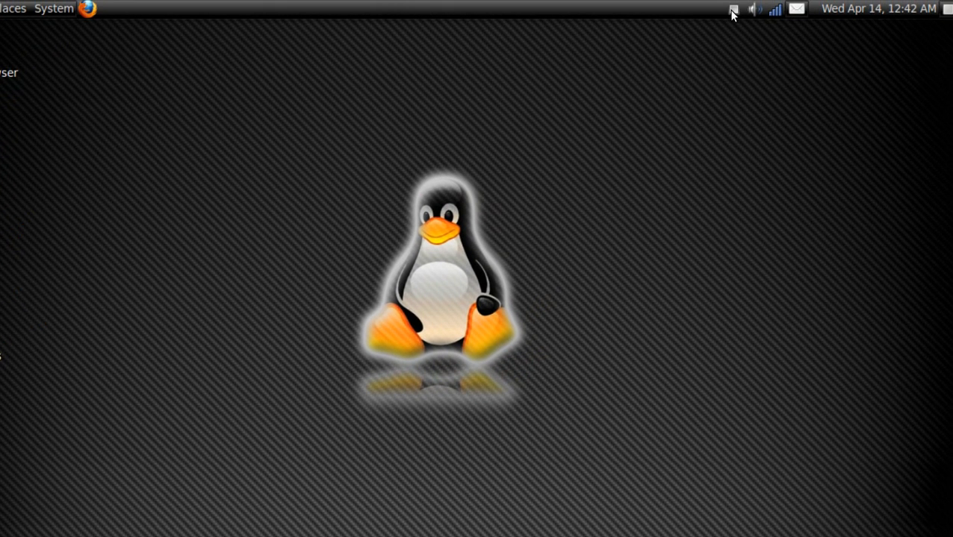